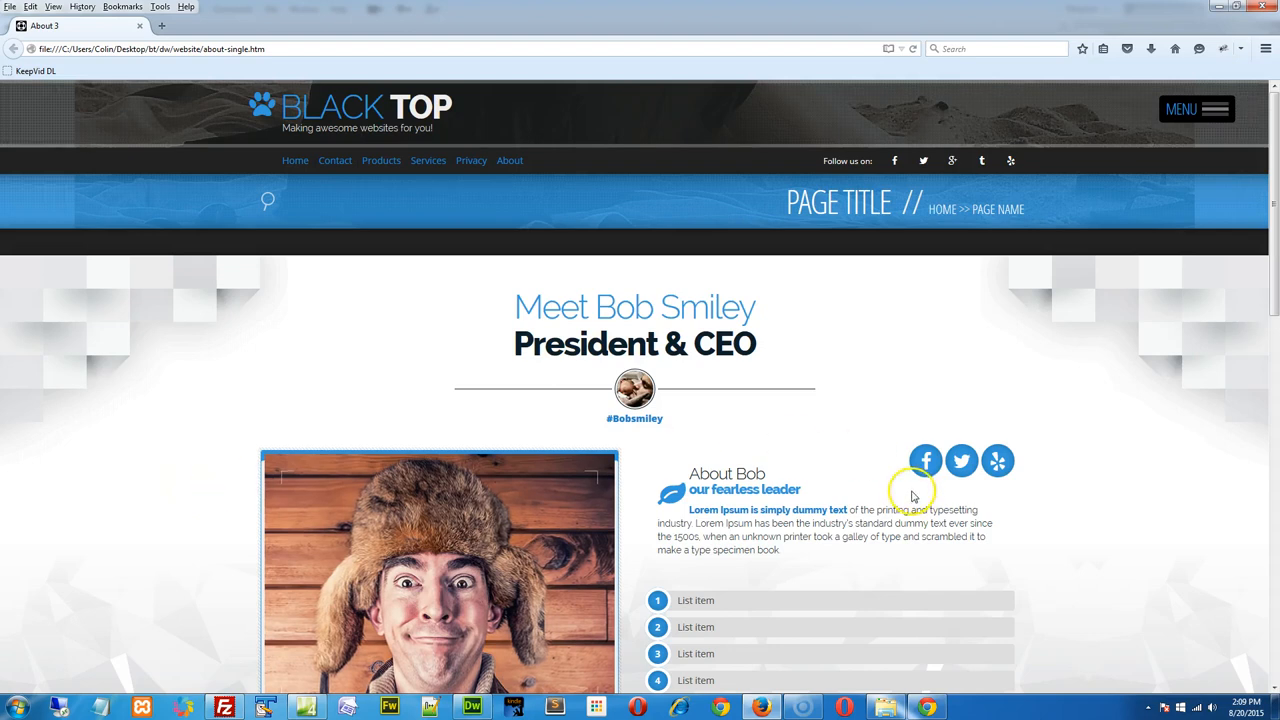
mouse_move(925, 461)
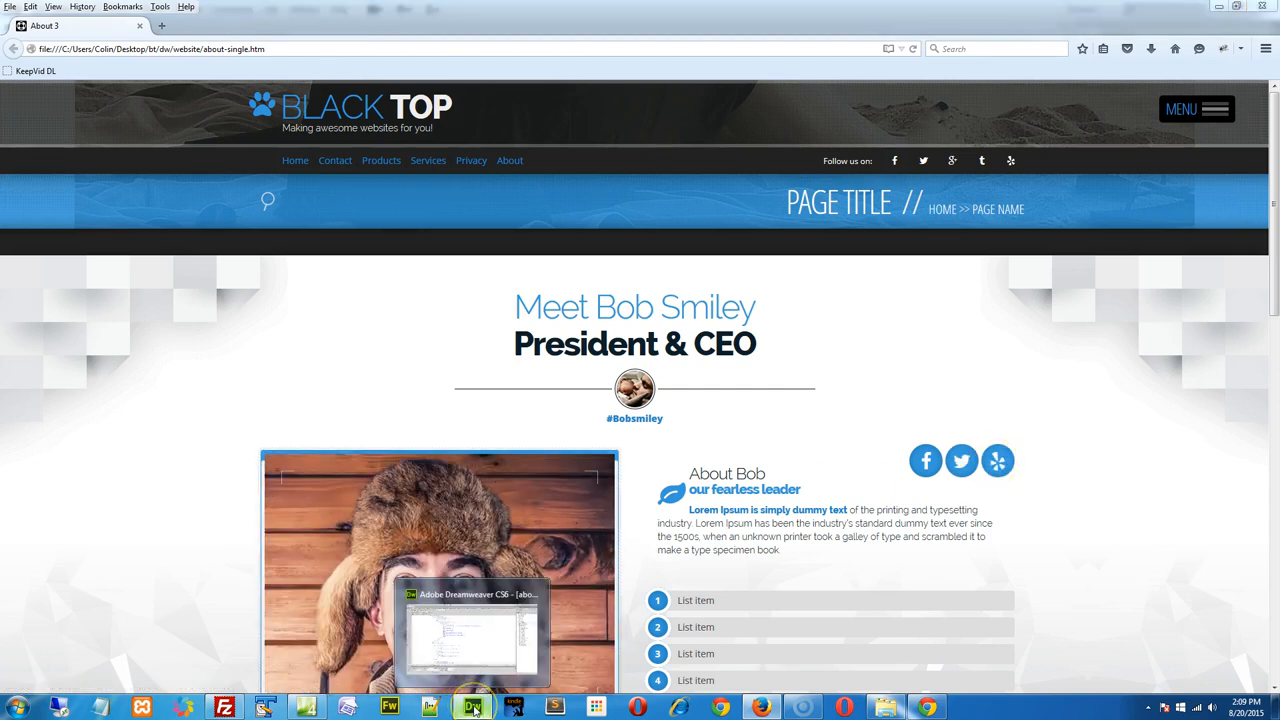
Inspect about-single.htm in Design view, then return to Code view at the about3-icons block.
click(472, 707)
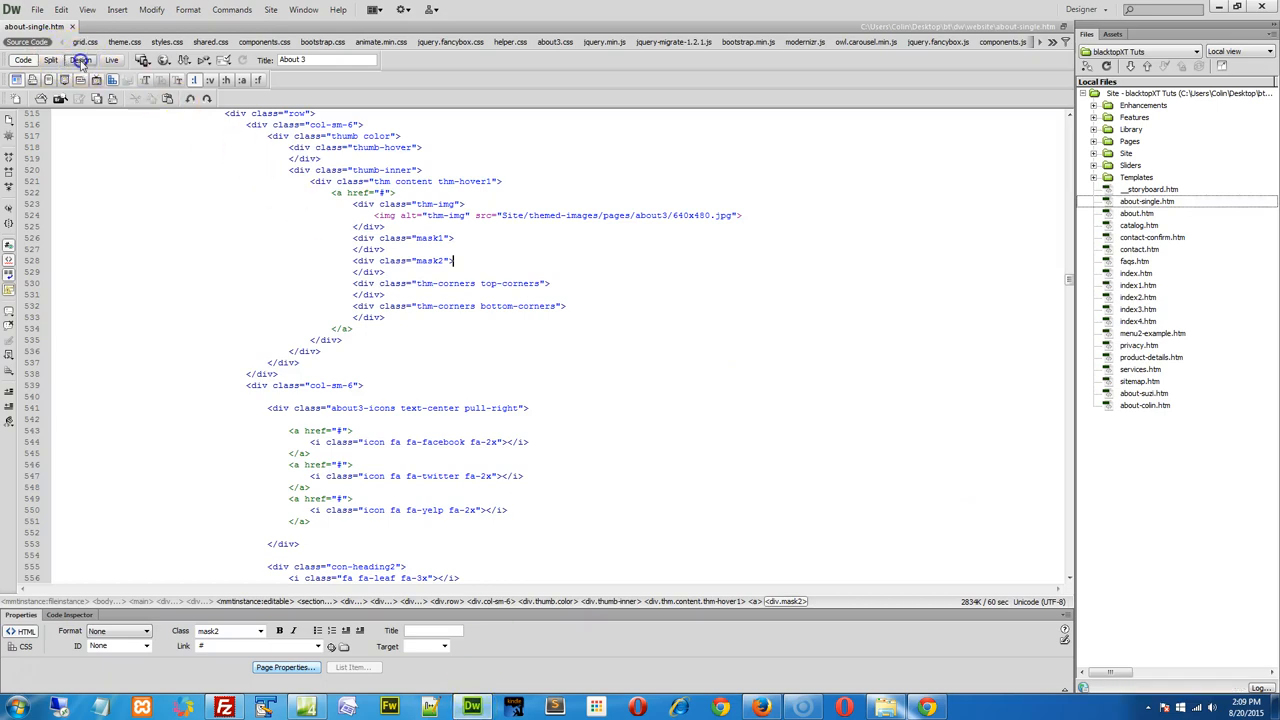
click(80, 60)
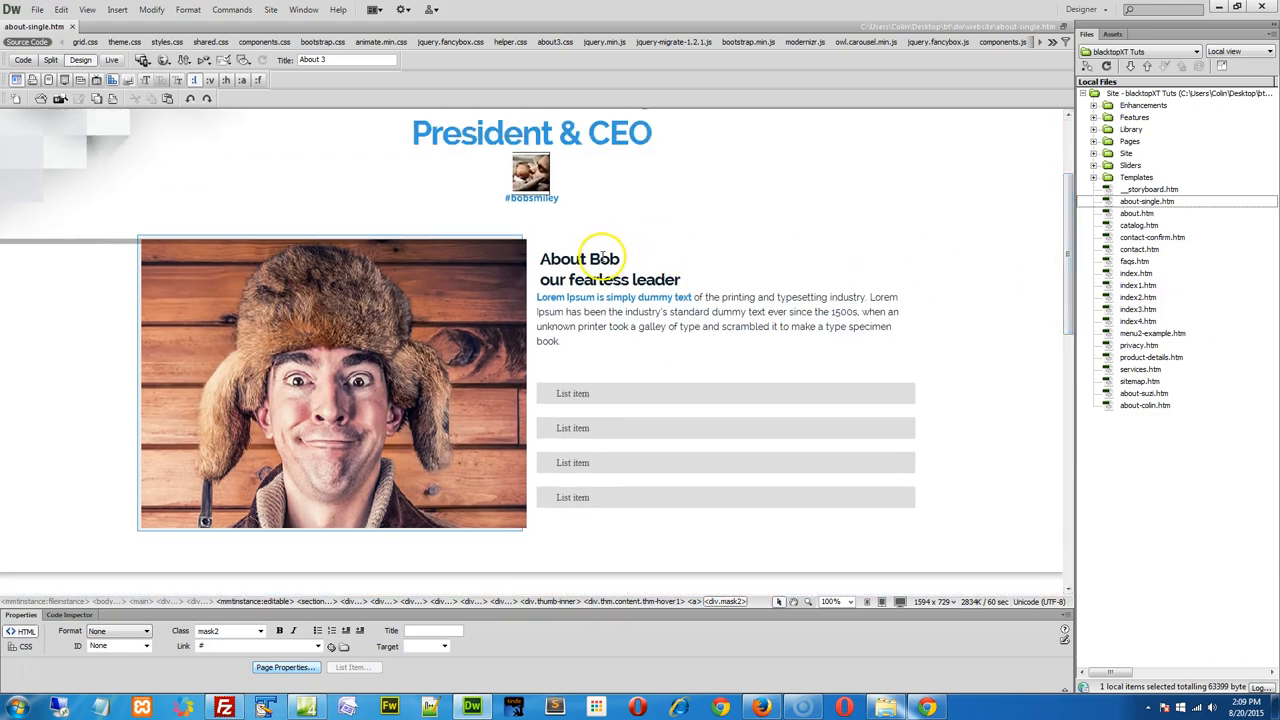
click(579, 258)
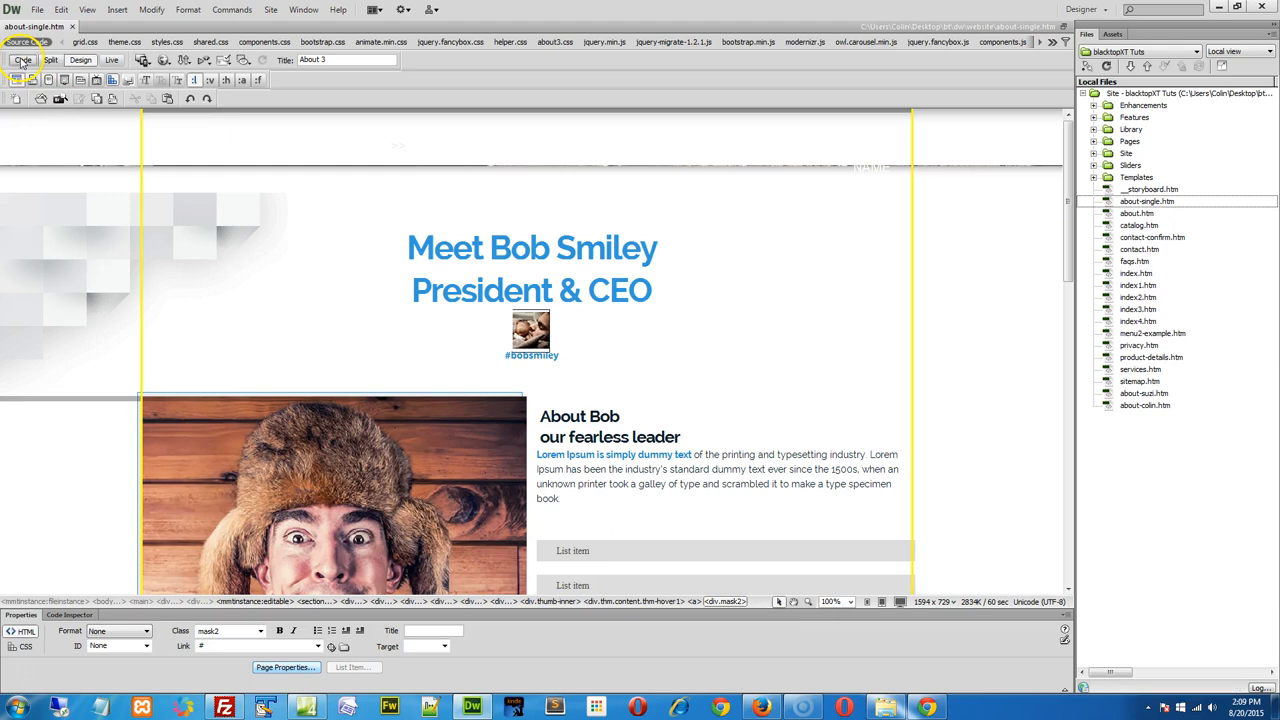
click(22, 60)
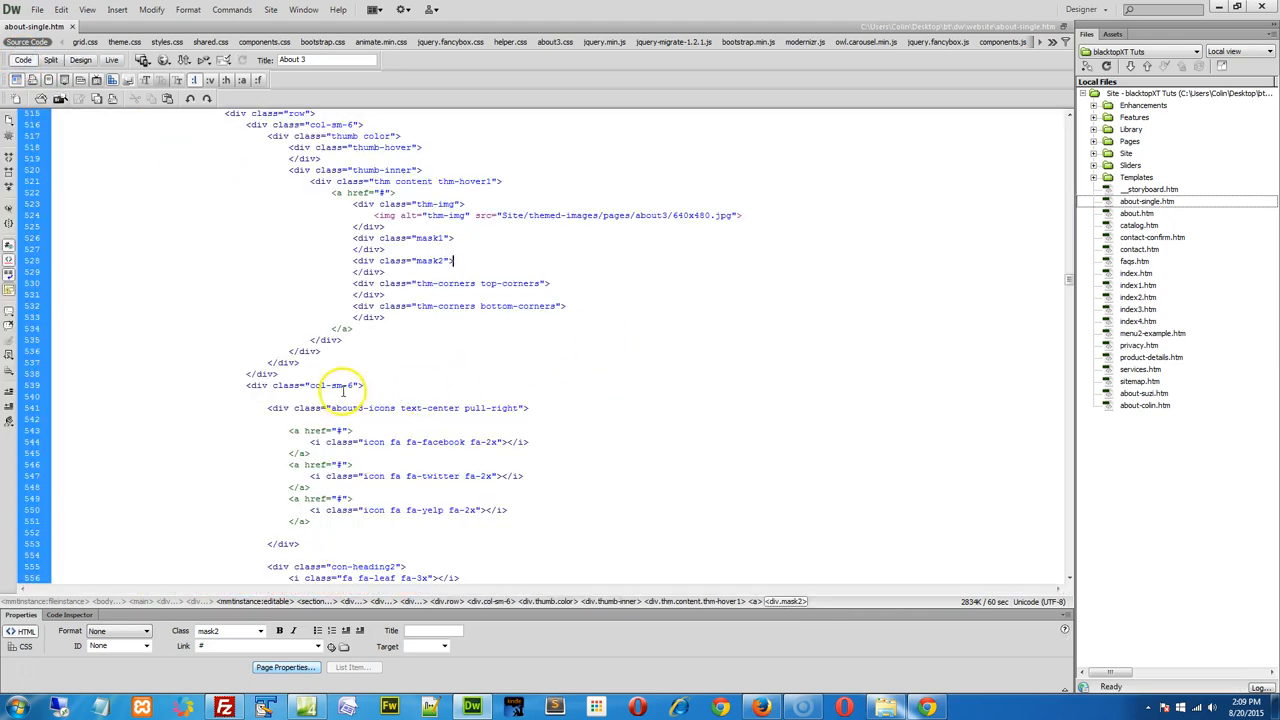
double_click(360, 408)
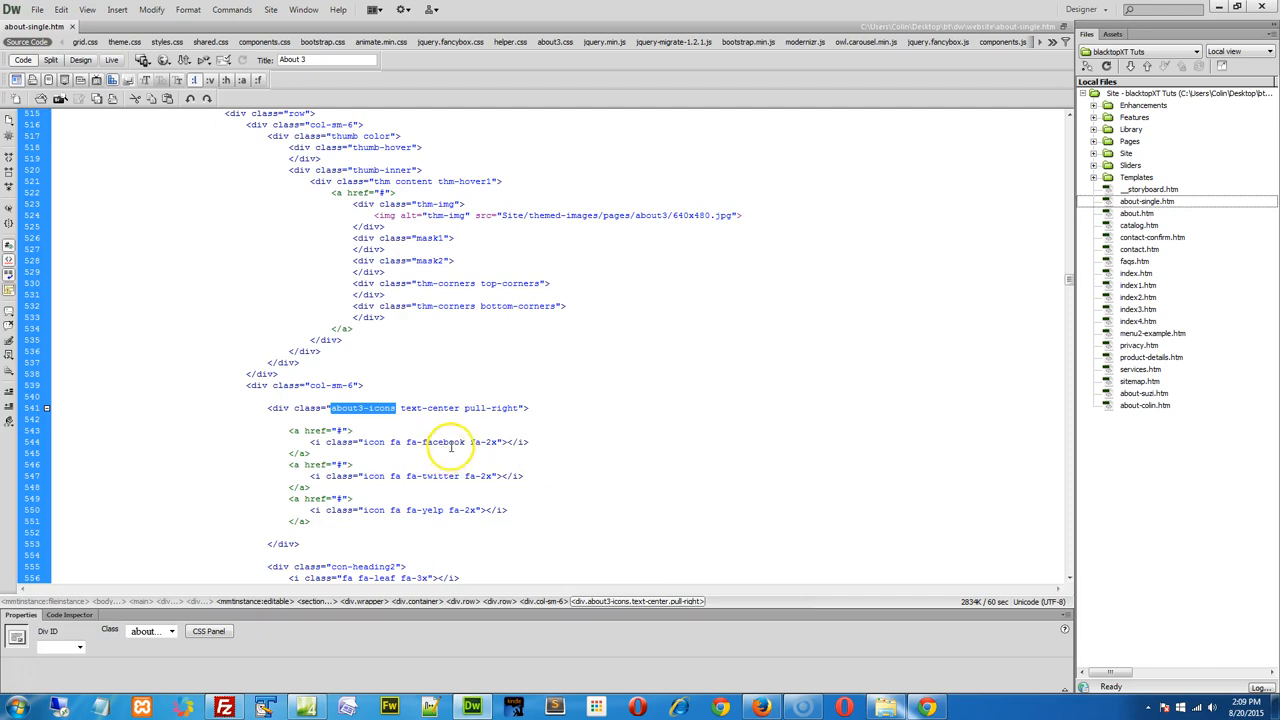
click(438, 442)
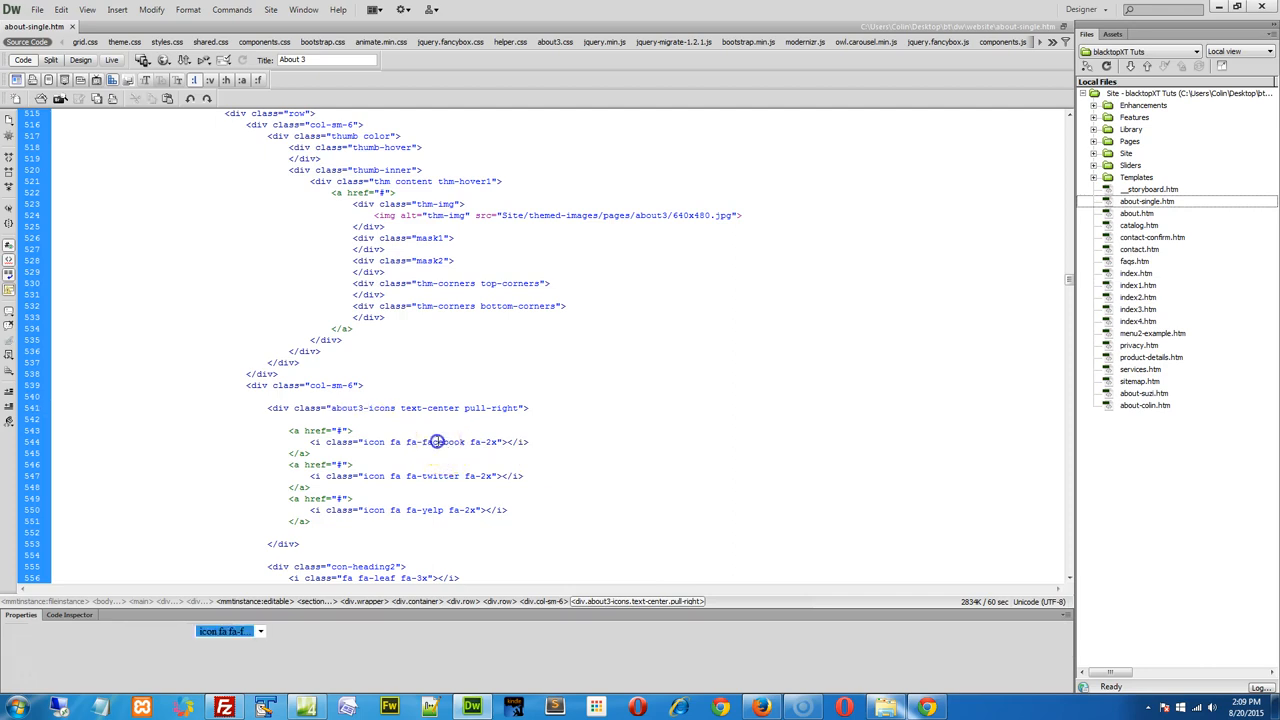